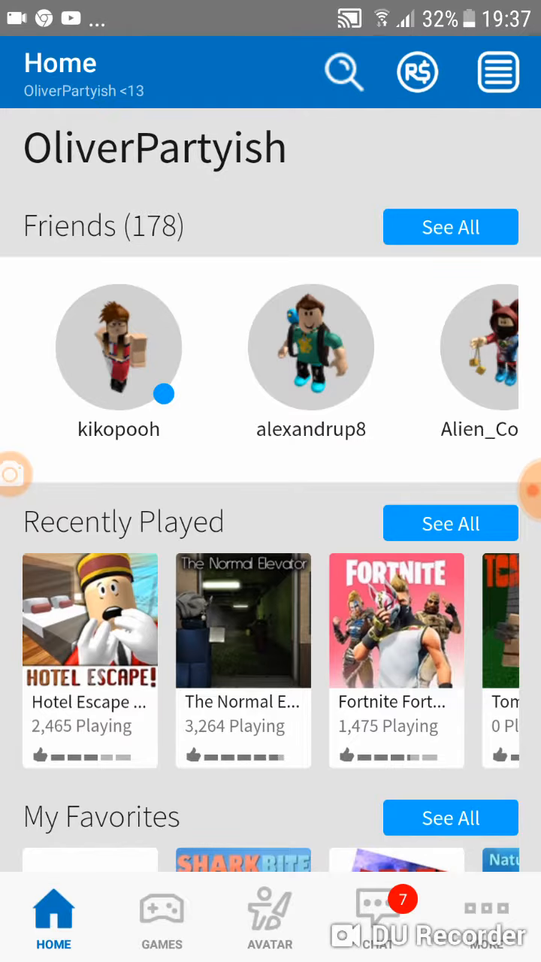
Scroll down the current page and enter the partial text 'my schoo'.
scroll(down, 3)
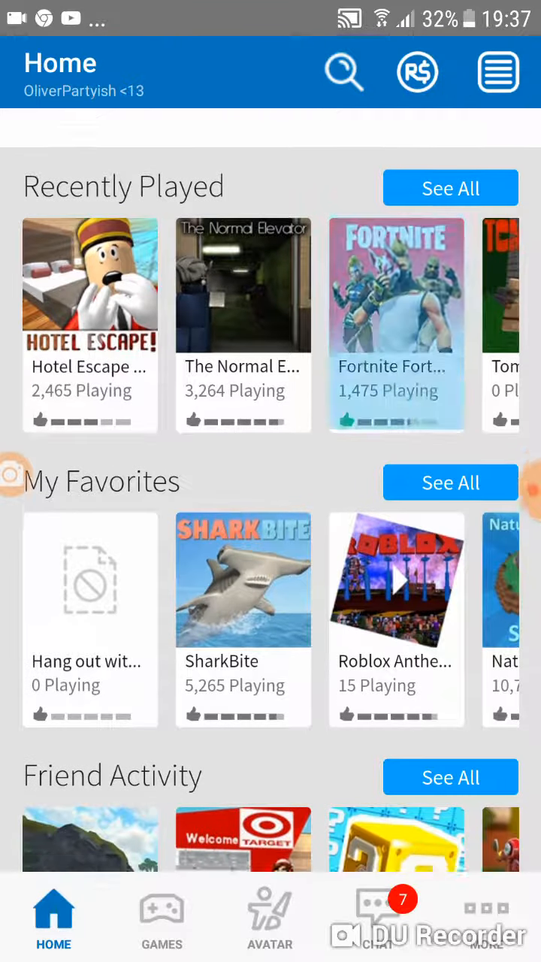
scroll(down, 3)
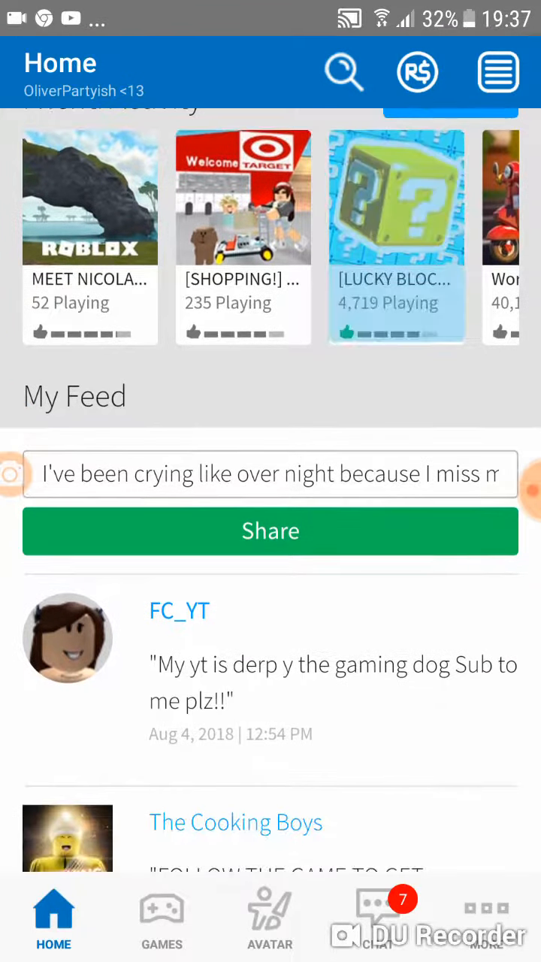
scroll(down, 3)
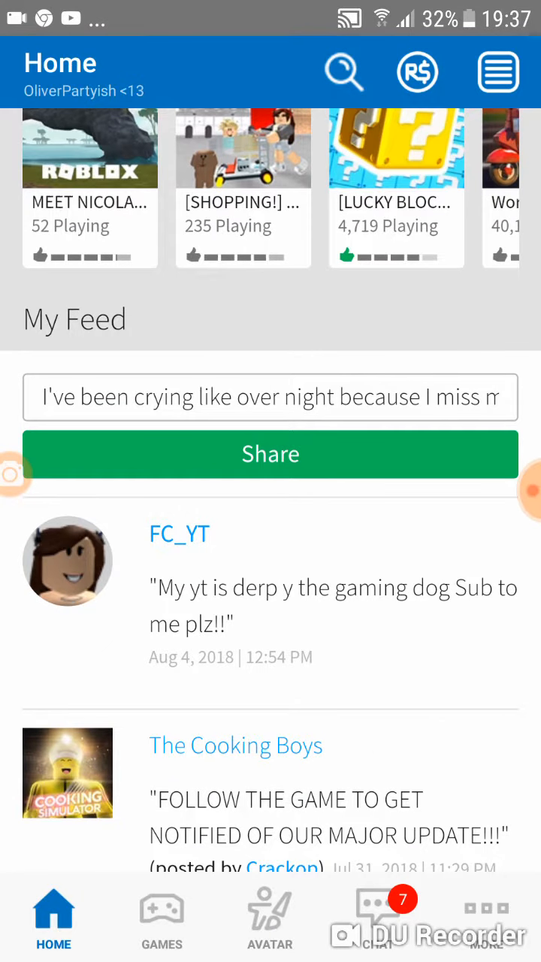
text(my schoo)
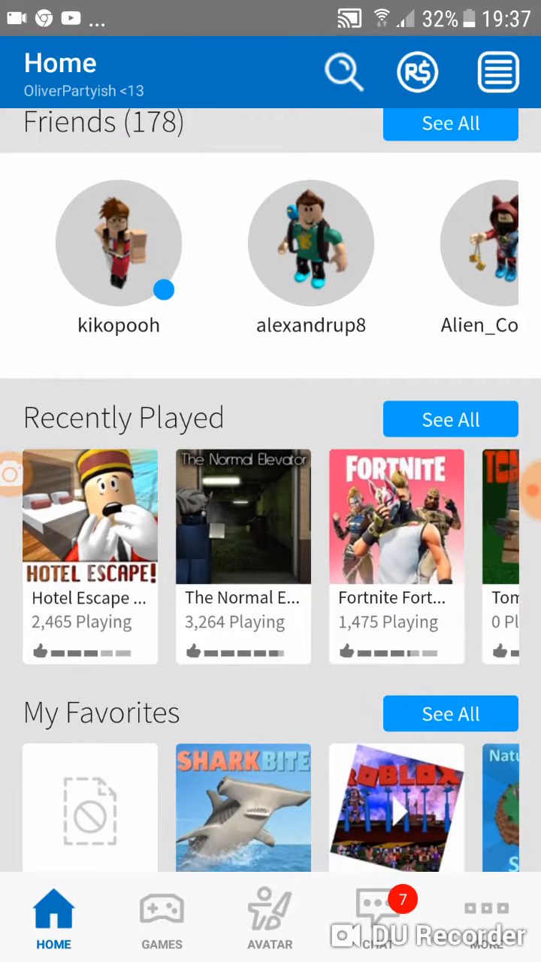
In the Games section, search the catalogue for 'scary gamez'.
click(161, 920)
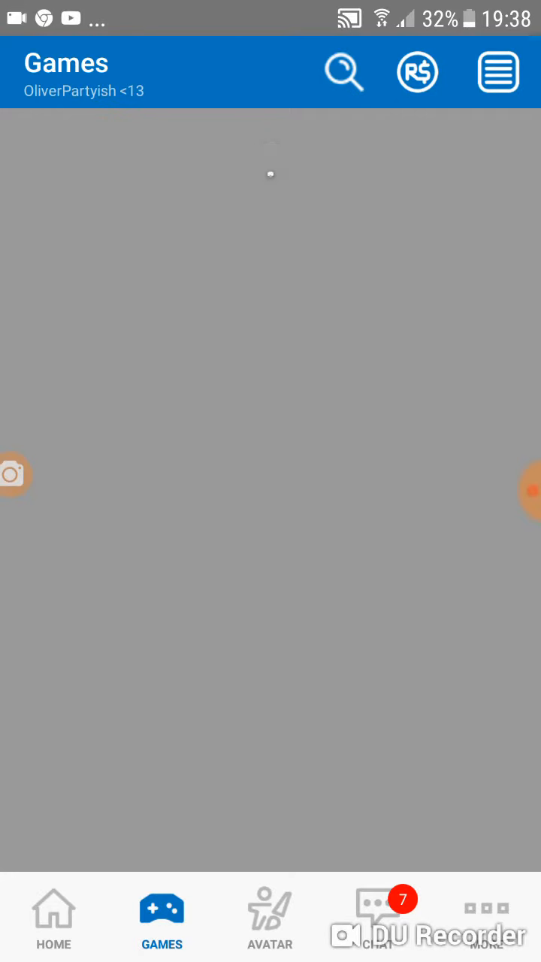
click(343, 72)
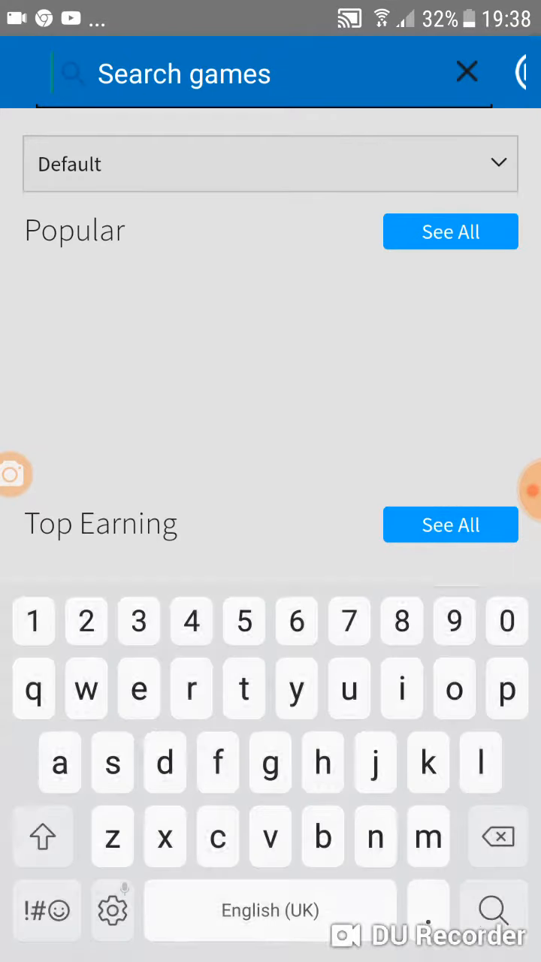
text(acart)
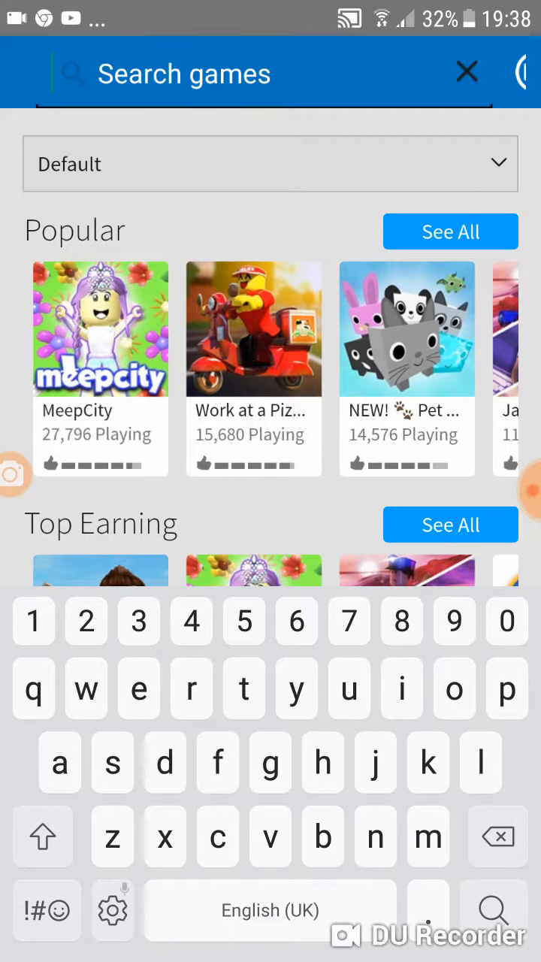
text(scary)
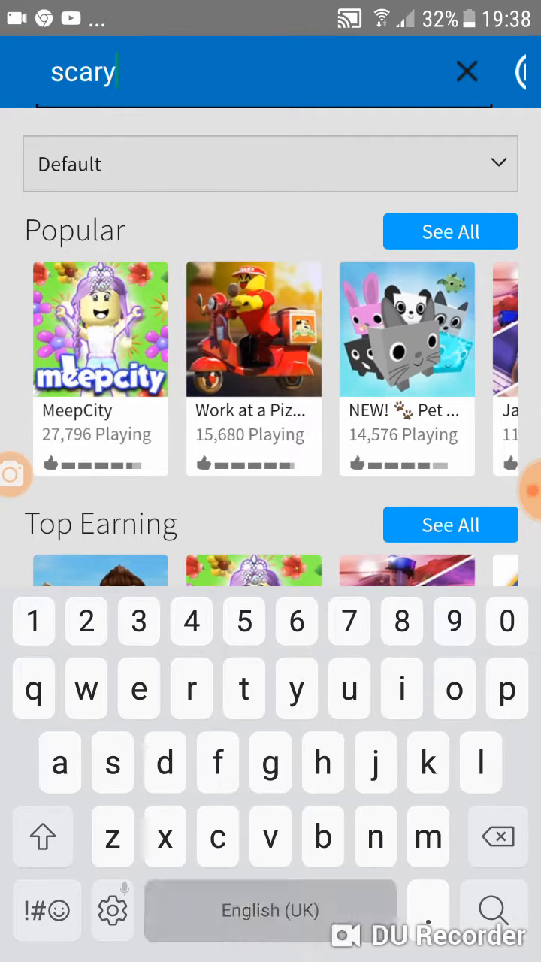
text(gamez)
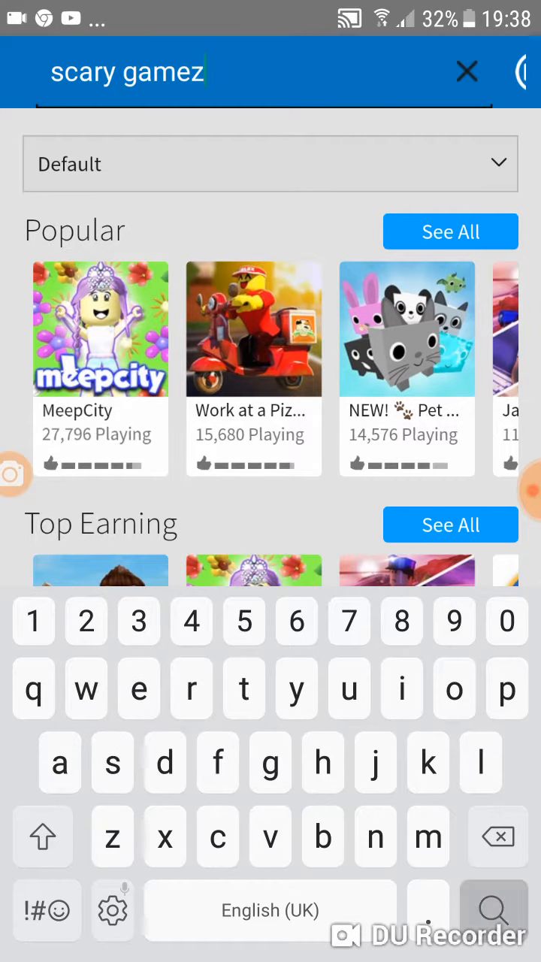
click(468, 72)
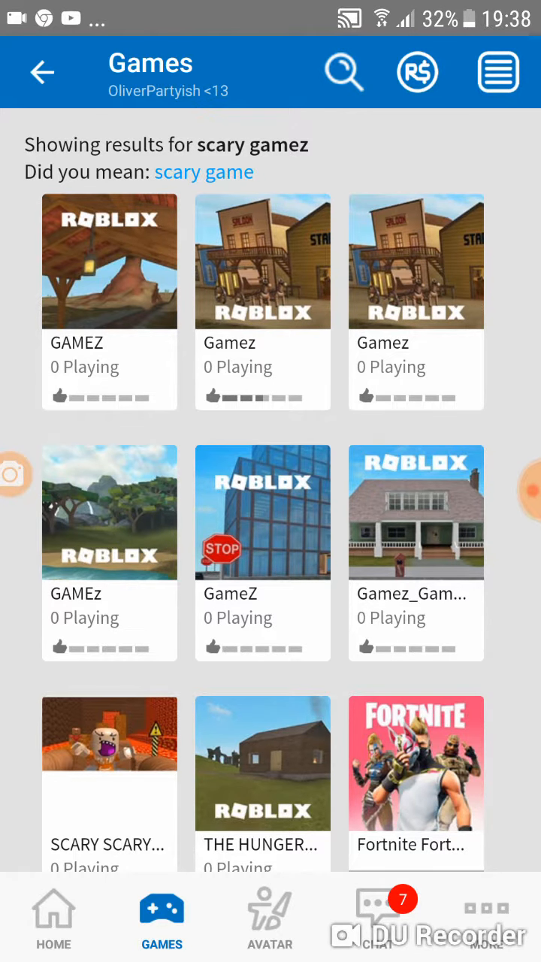
Accept the 'scary games' suggestion and browse far down through the result tiles.
click(342, 72)
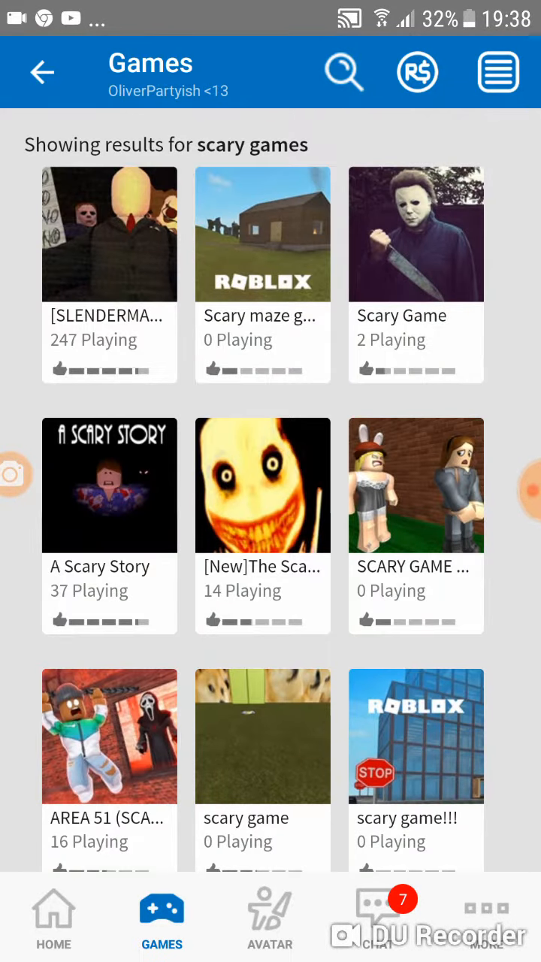
scroll(down, 3)
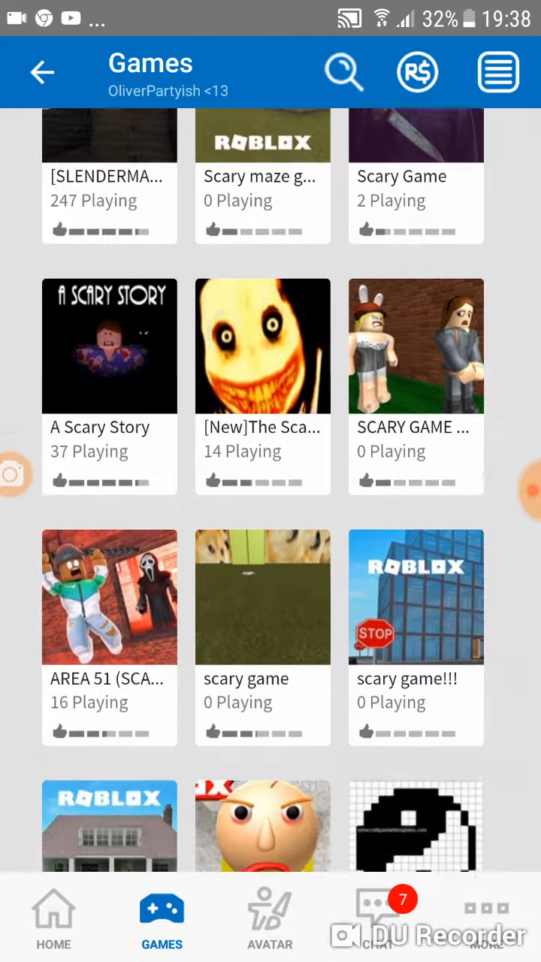
scroll(down, 3)
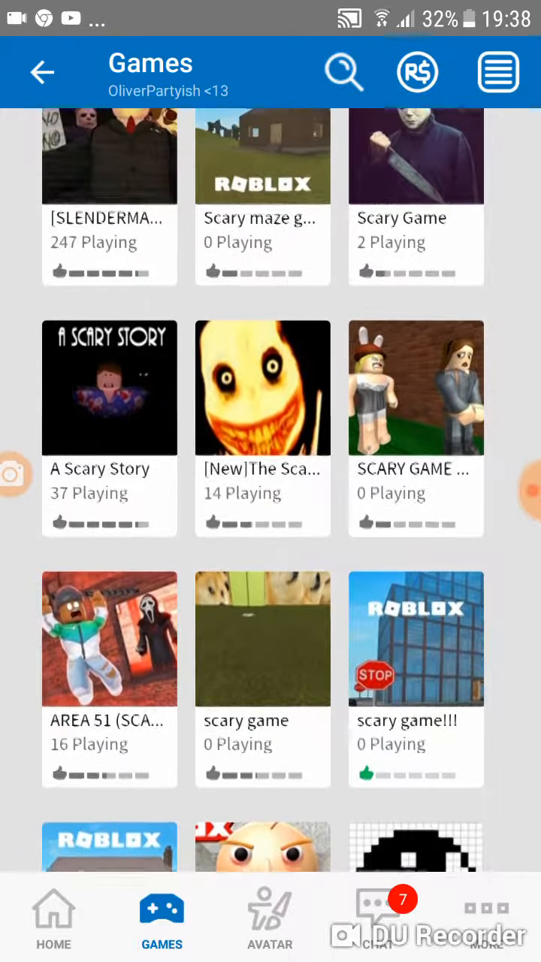
scroll(down, 3)
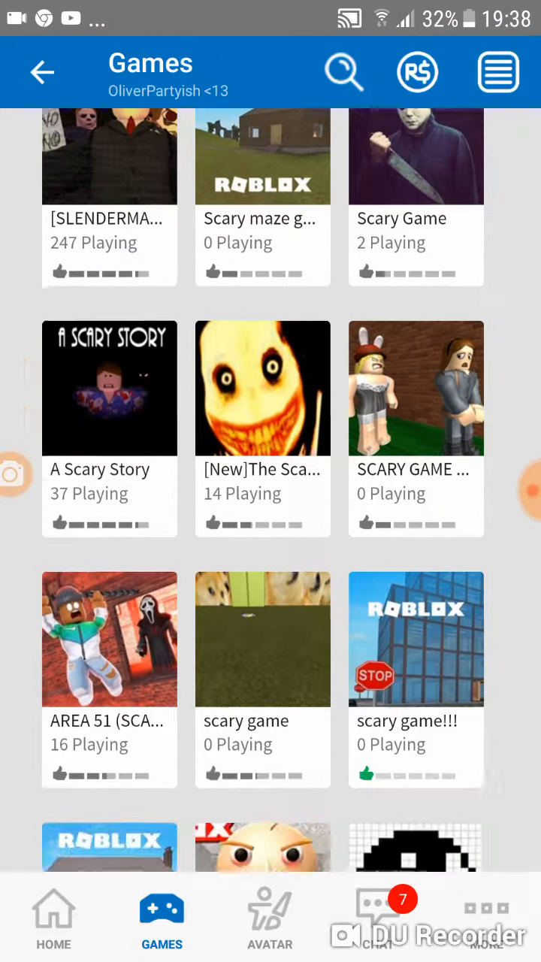
scroll(down, 3)
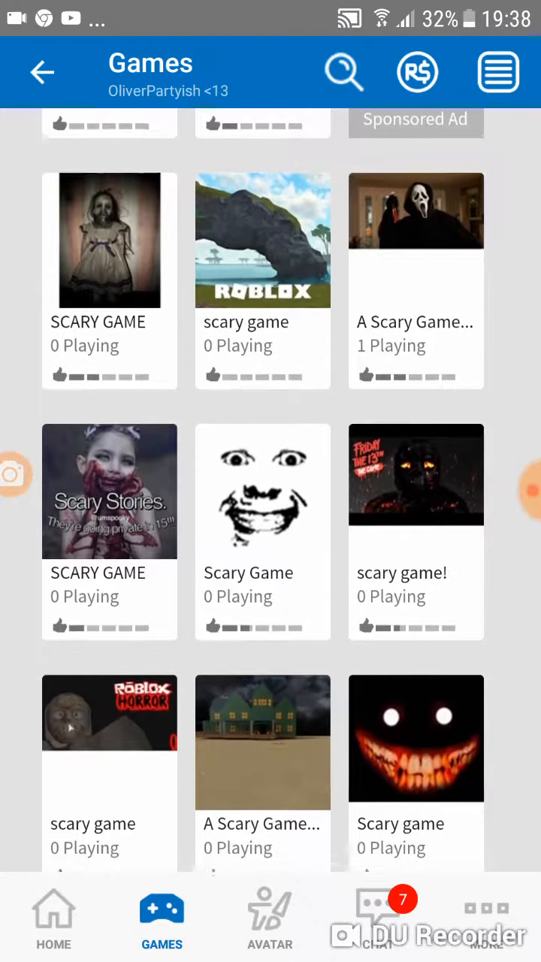
scroll(down, 3)
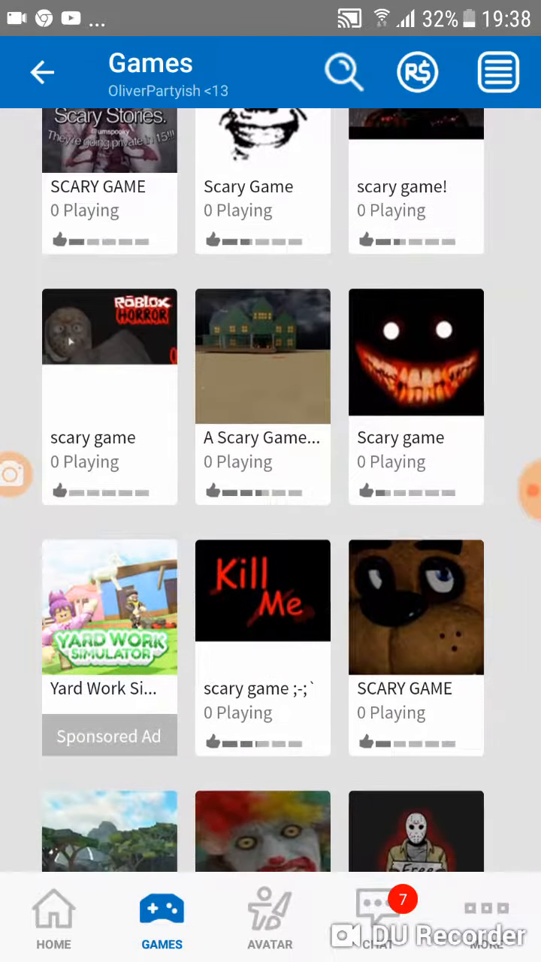
scroll(down, 3)
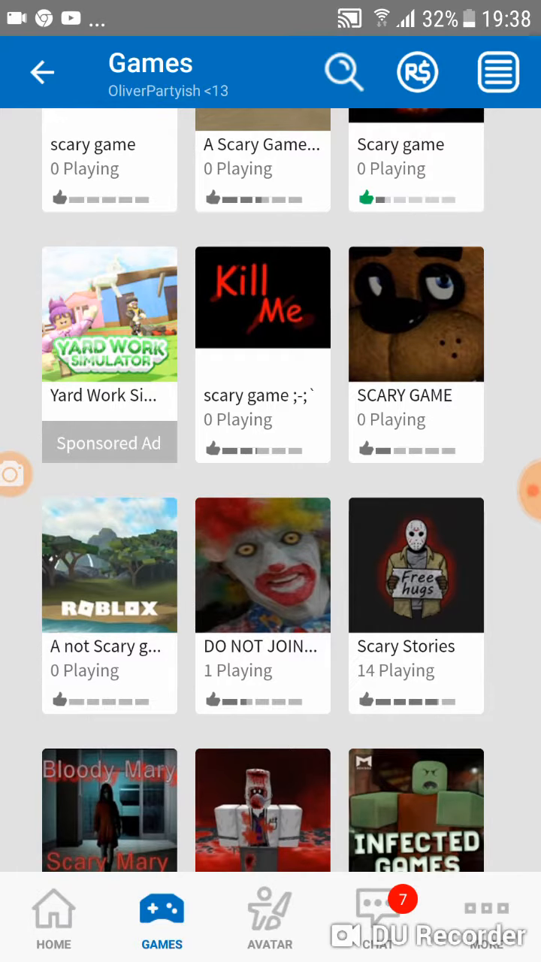
scroll(down, 3)
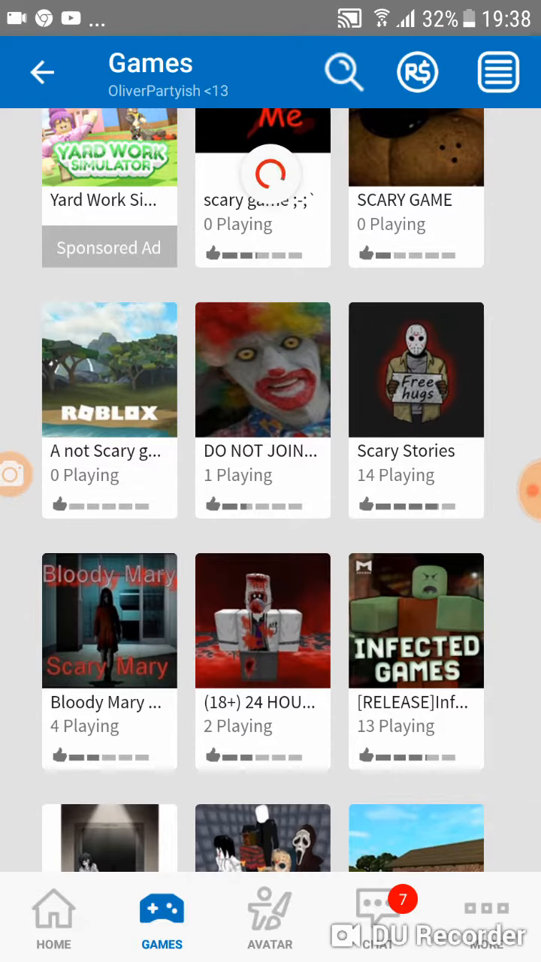
Launch 'DO NOT JOIN THIS GAME! VERY SCARY! 16+!' from its game page.
click(262, 370)
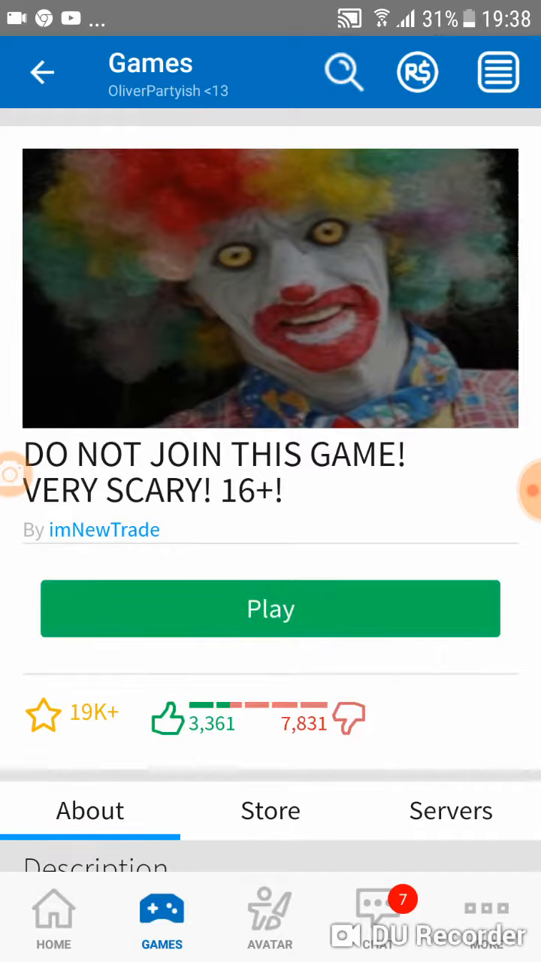
click(270, 609)
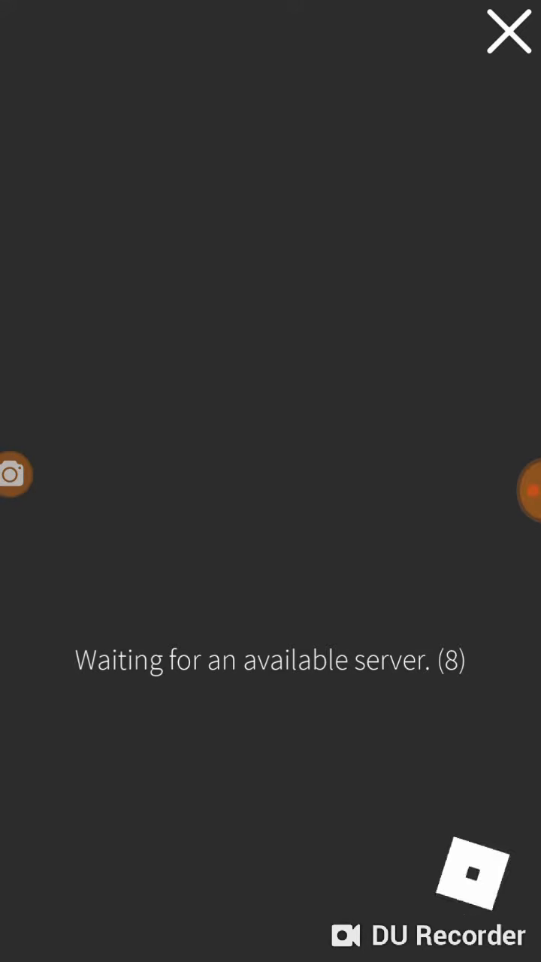
Play in the scary clown game, then request Leave Game from the in-game menu.
click(508, 33)
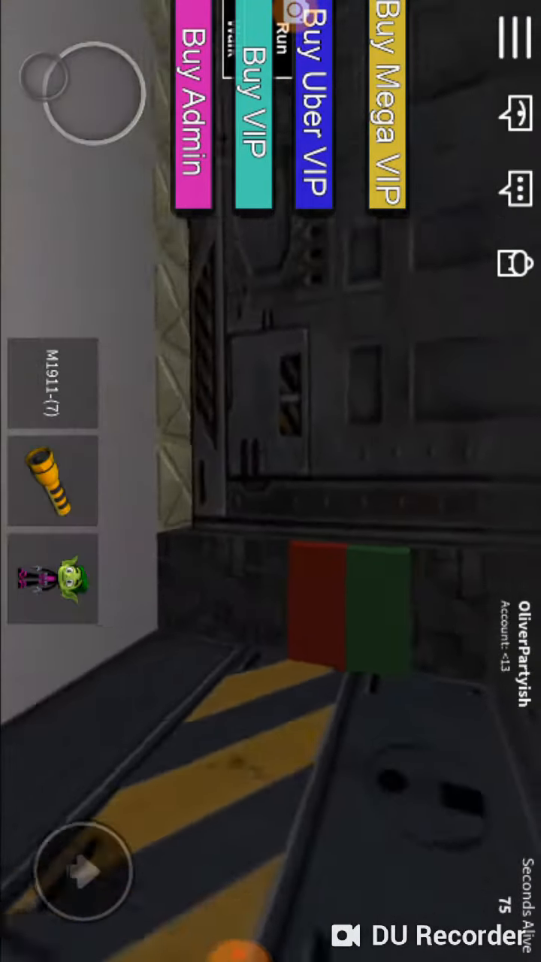
click(52, 482)
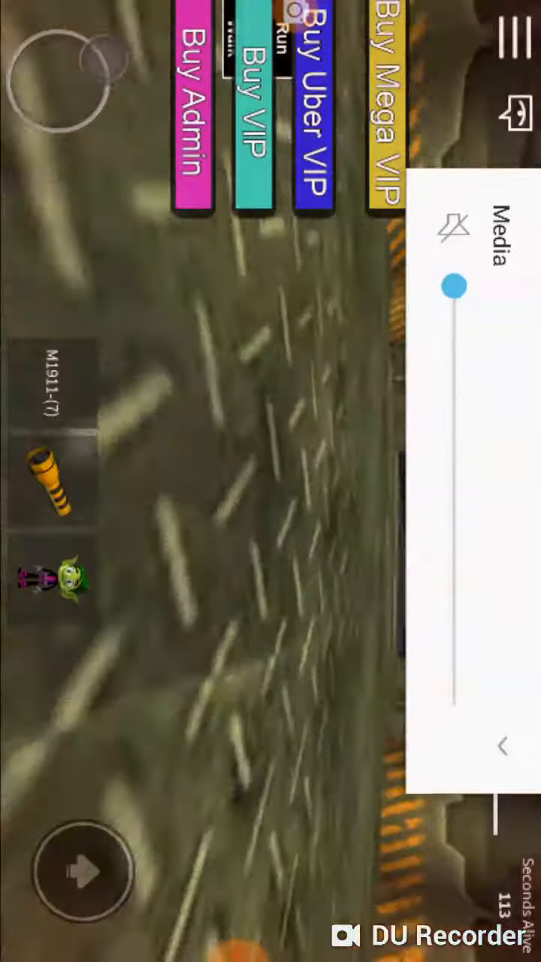
click(499, 744)
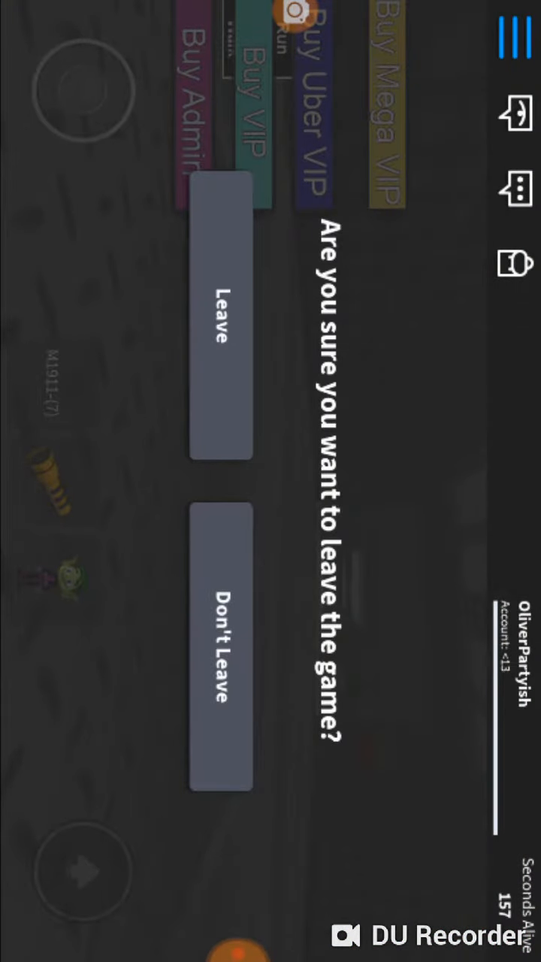
Confirm leaving and return to the scary games results, partway down the list.
click(218, 323)
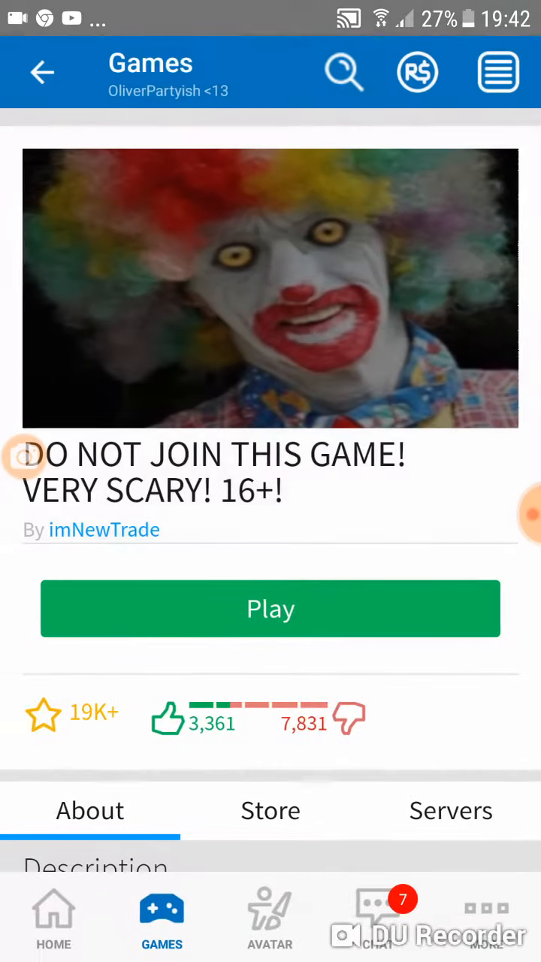
scroll(down, 3)
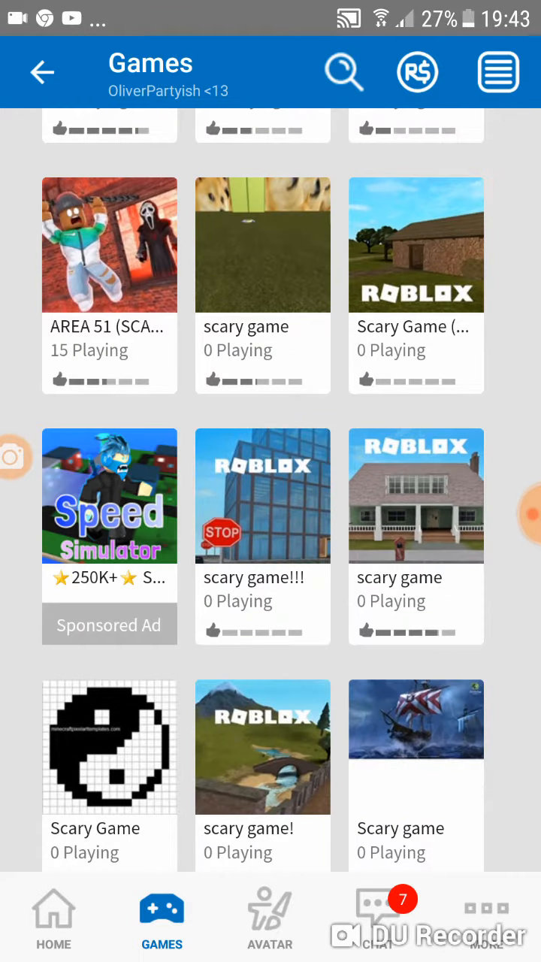
click(344, 72)
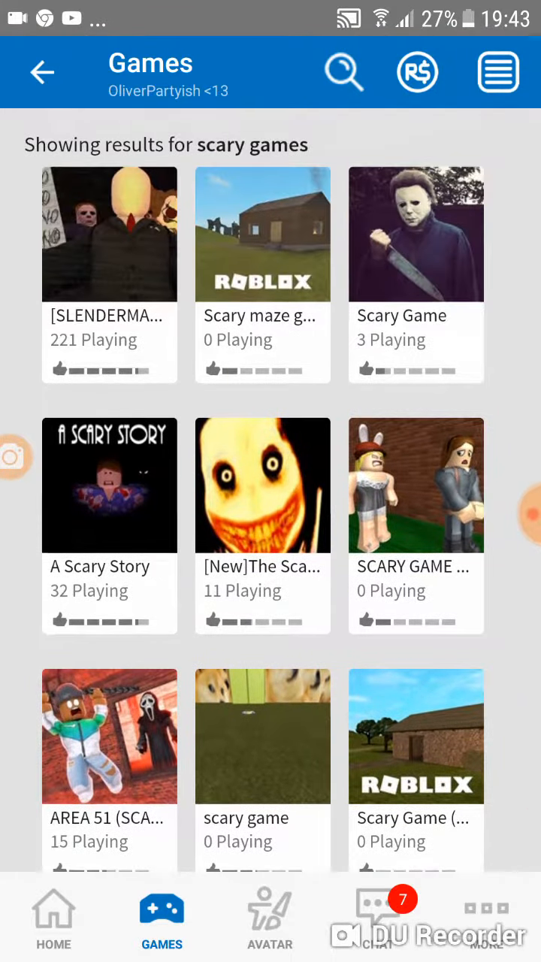
scroll(down, 3)
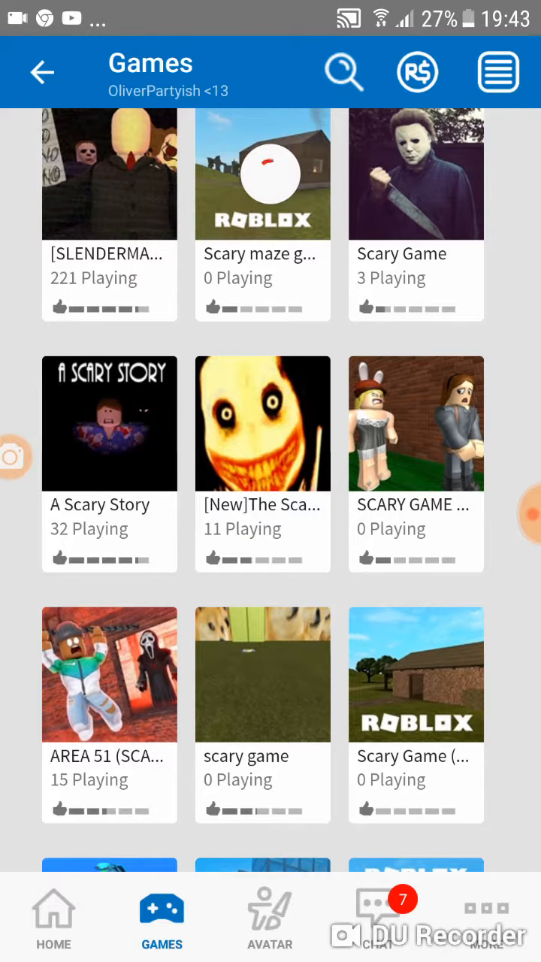
Launch The Scary Elevator and make the avatar dance via the Animations menu.
click(261, 424)
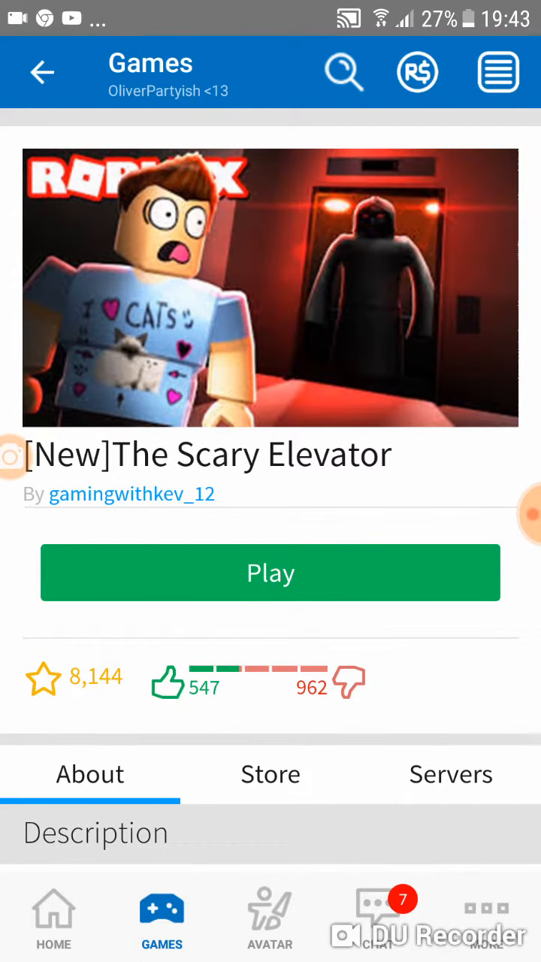
click(271, 573)
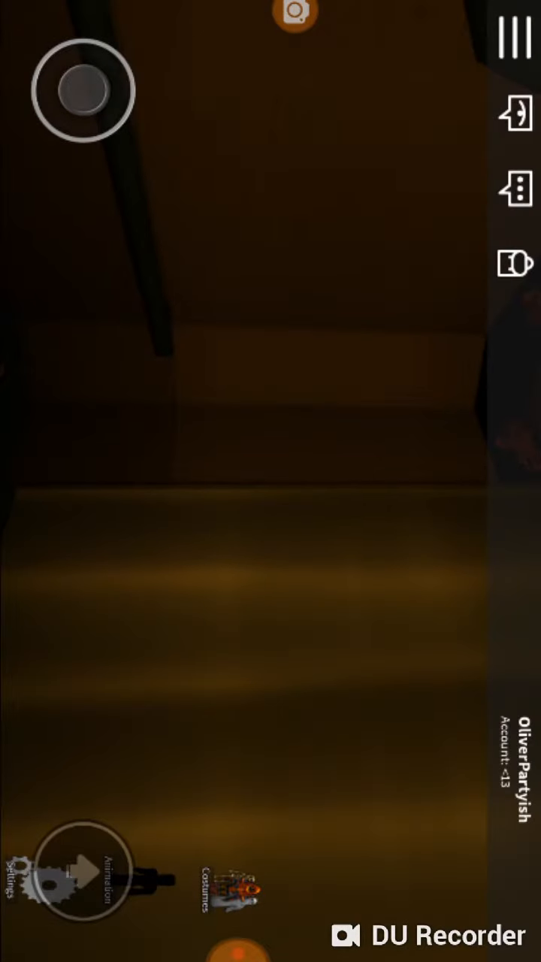
click(513, 36)
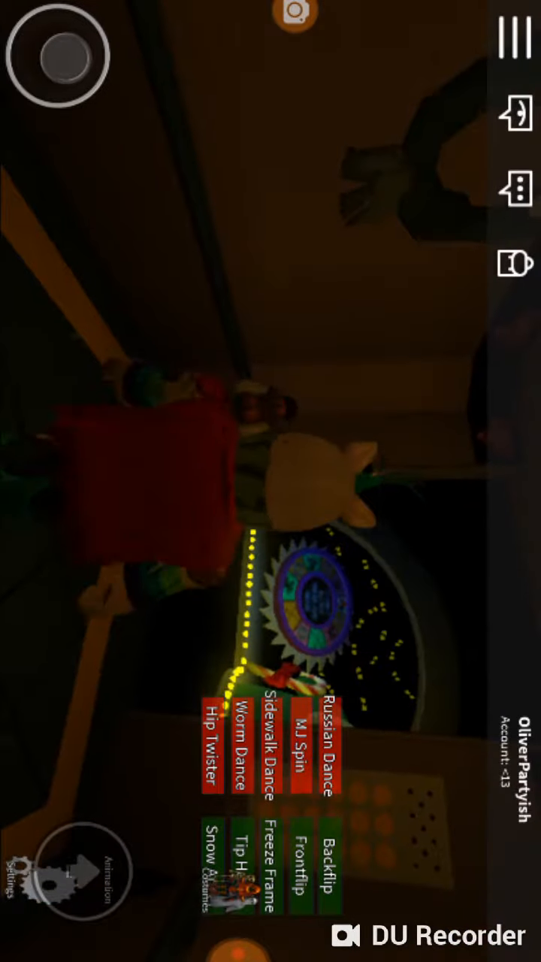
click(517, 37)
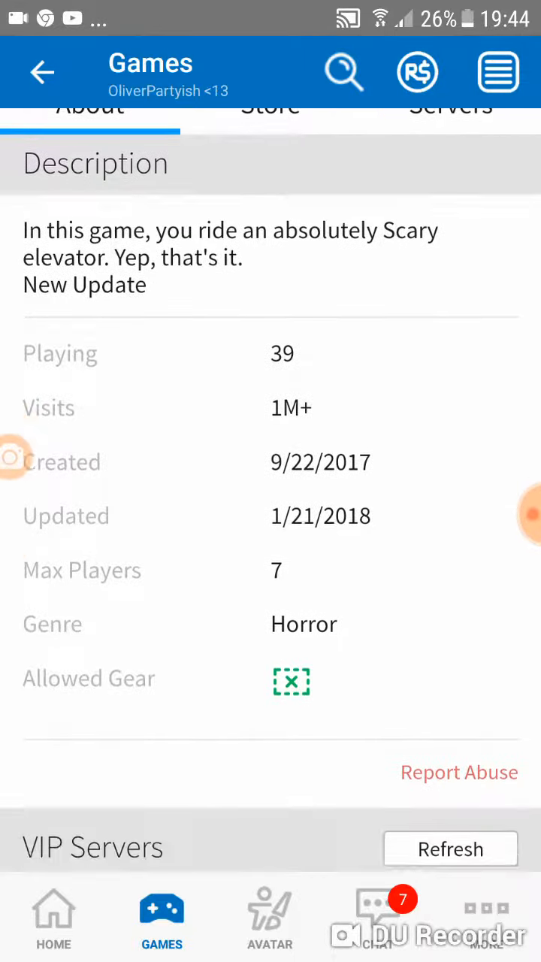
Return via Home to the scary games results and browse down the grid.
scroll(up, 3)
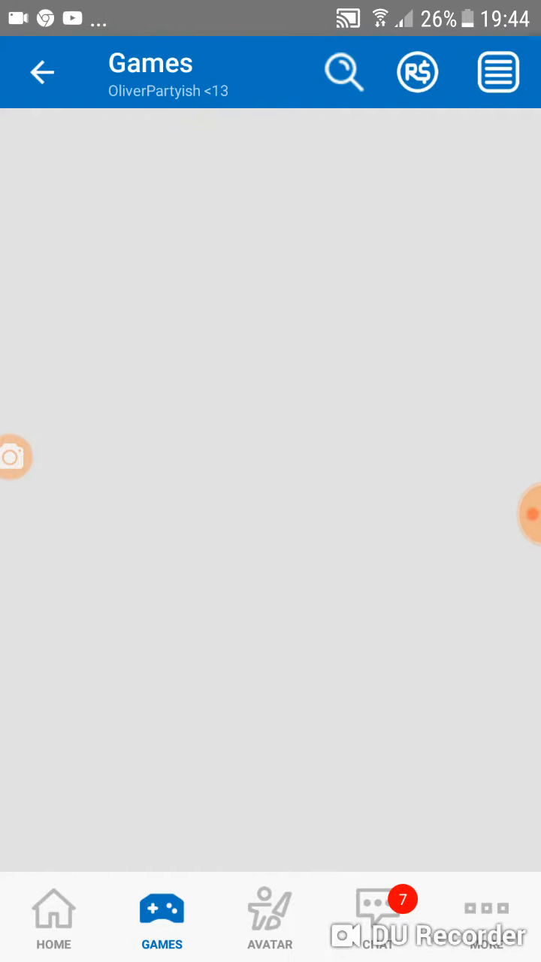
click(54, 917)
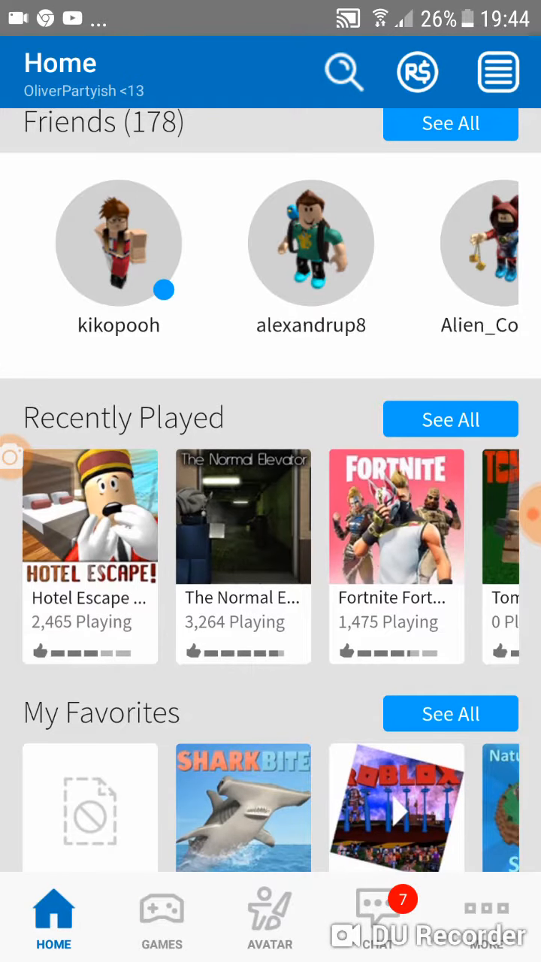
click(161, 917)
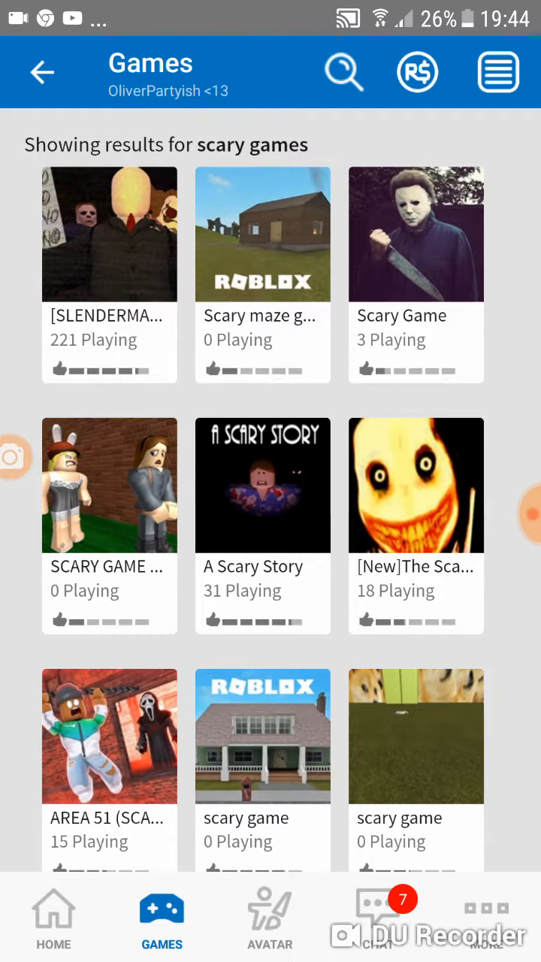
scroll(down, 3)
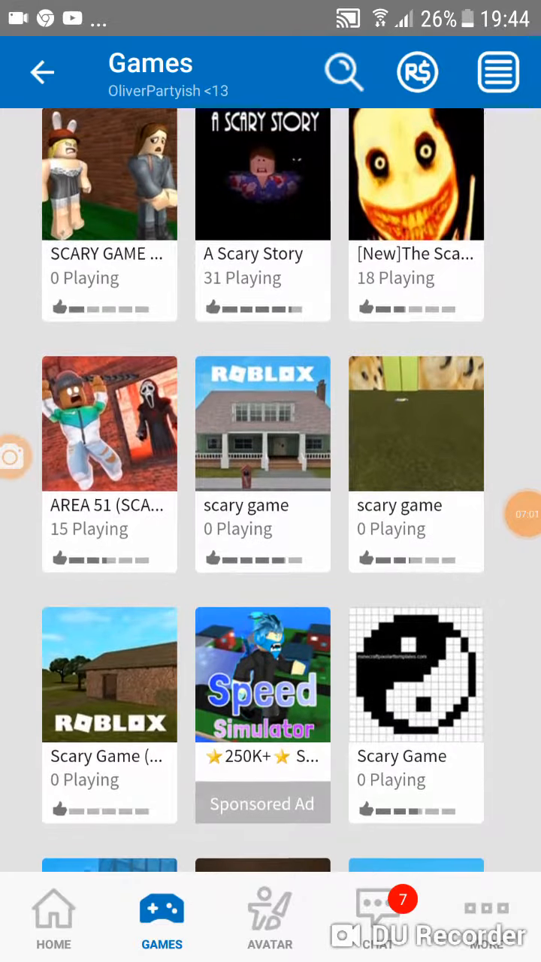
scroll(up, 3)
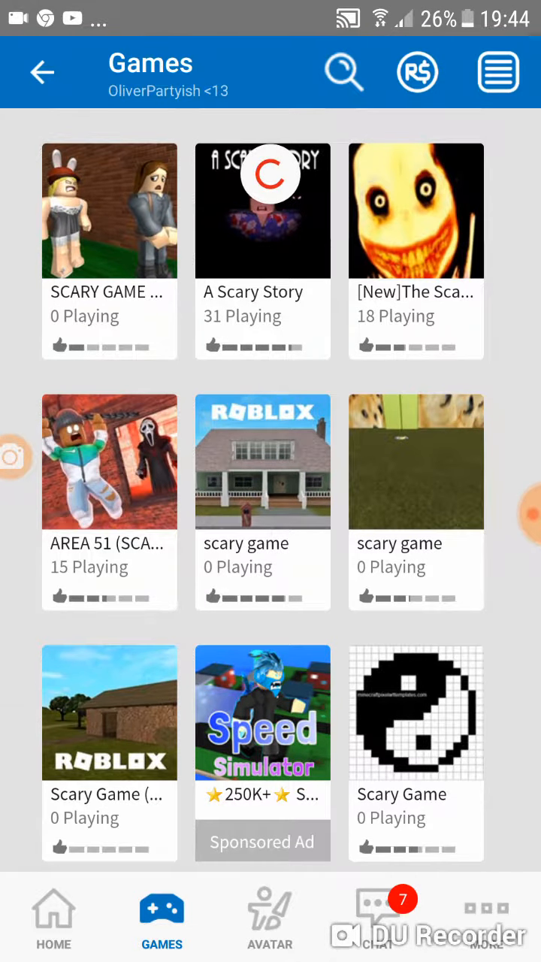
Launch the cabin-pictured Scary Game, move and look around, then request Leave Game.
click(109, 712)
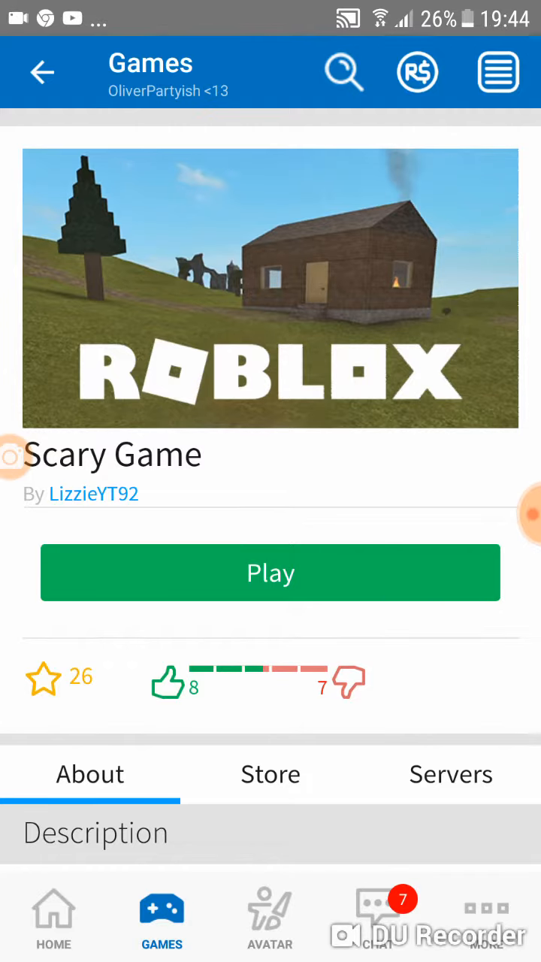
click(271, 572)
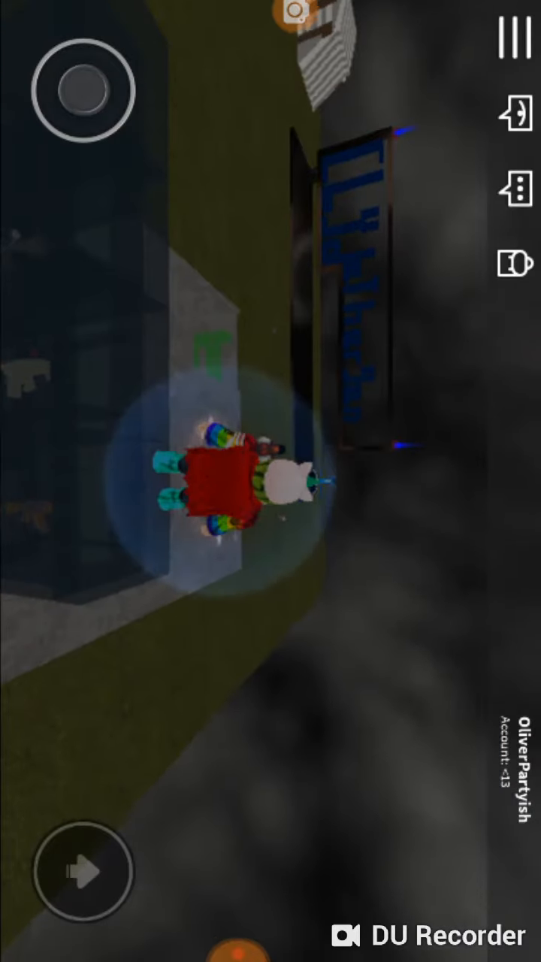
drag(81, 89, 112, 142)
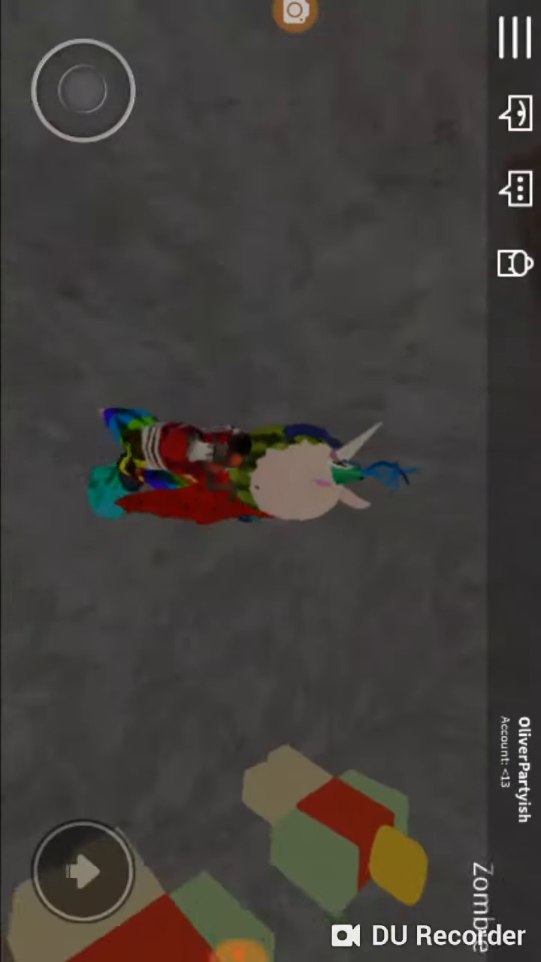
drag(81, 90, 60, 151)
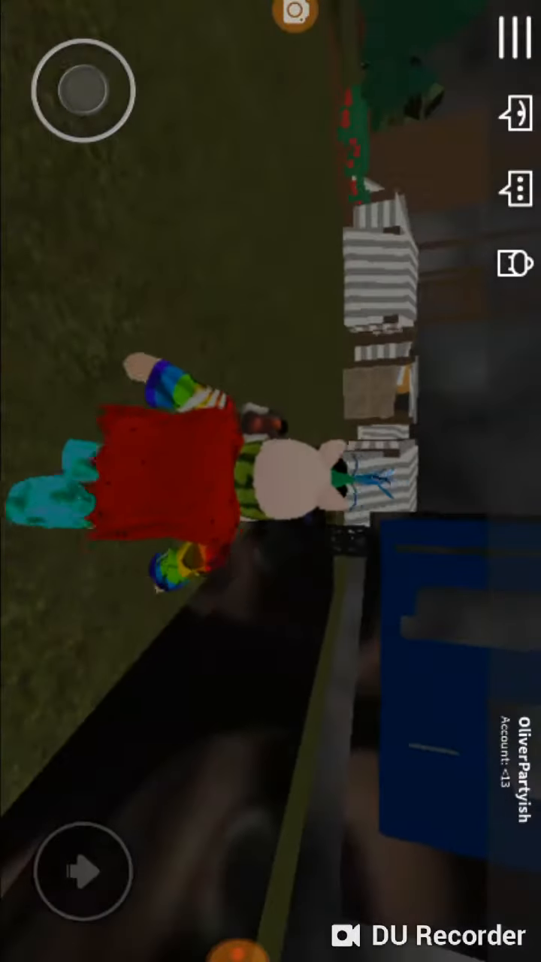
click(515, 36)
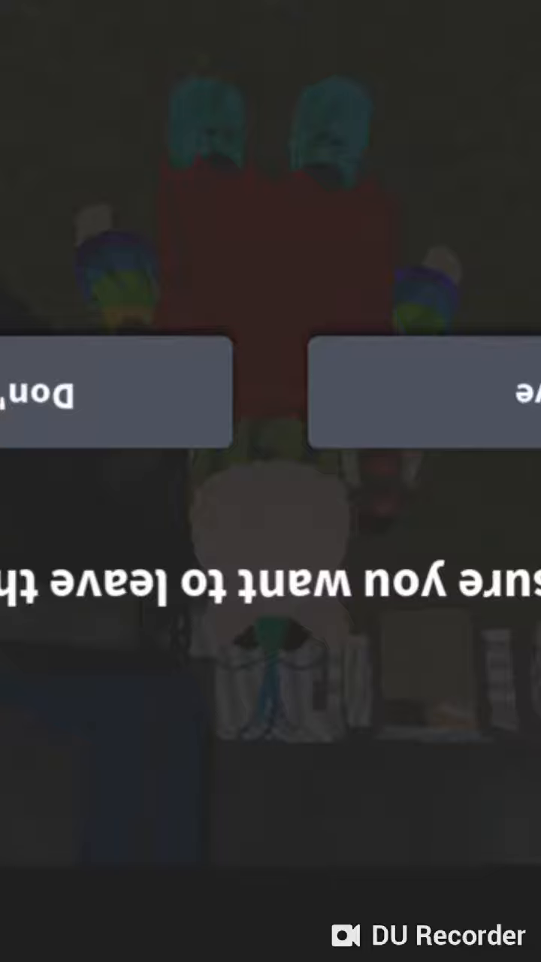
Confirm leaving, then search for 'peace' and open its game page.
click(113, 389)
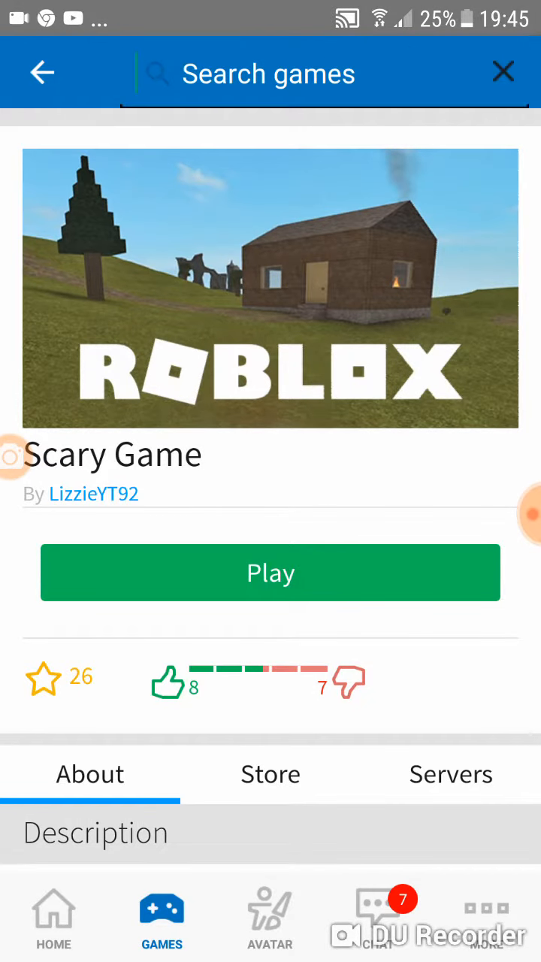
text(lea)
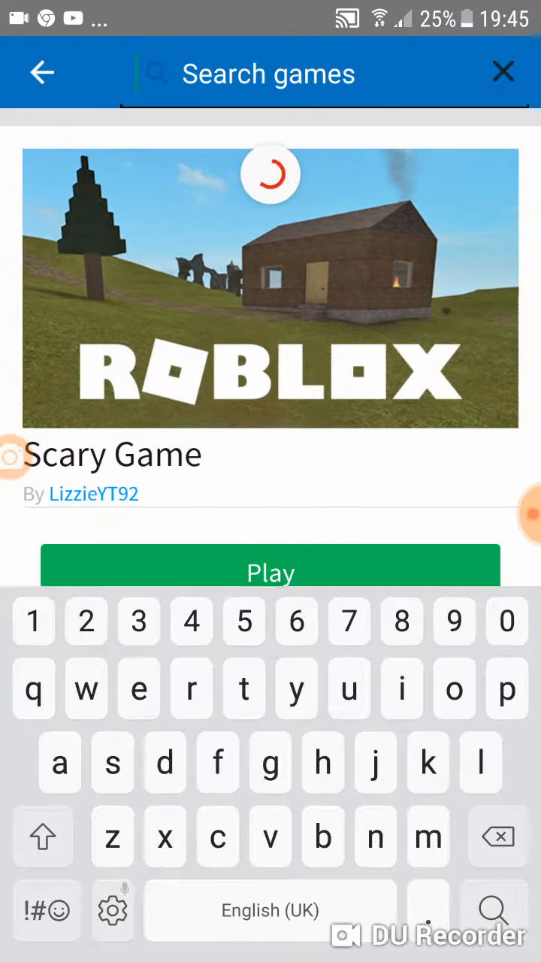
text(peace)
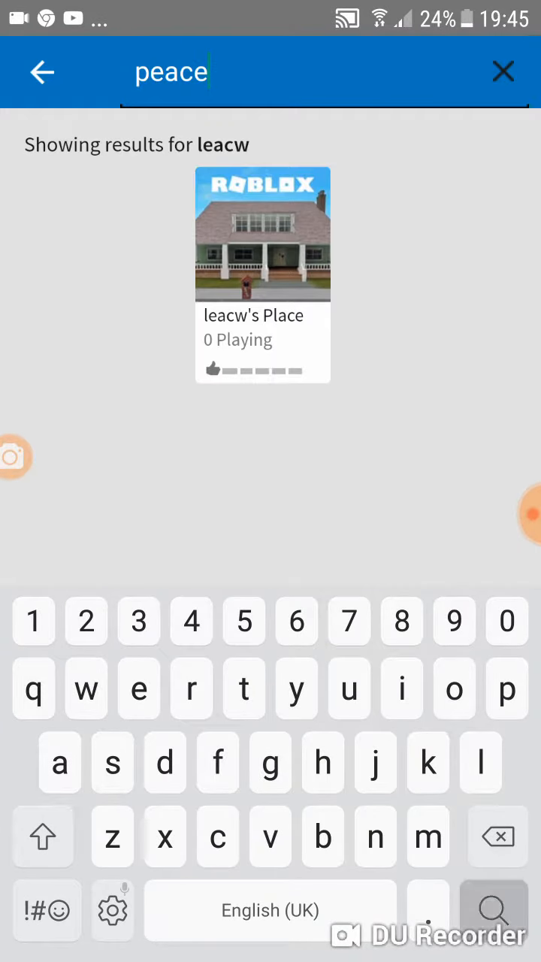
click(495, 911)
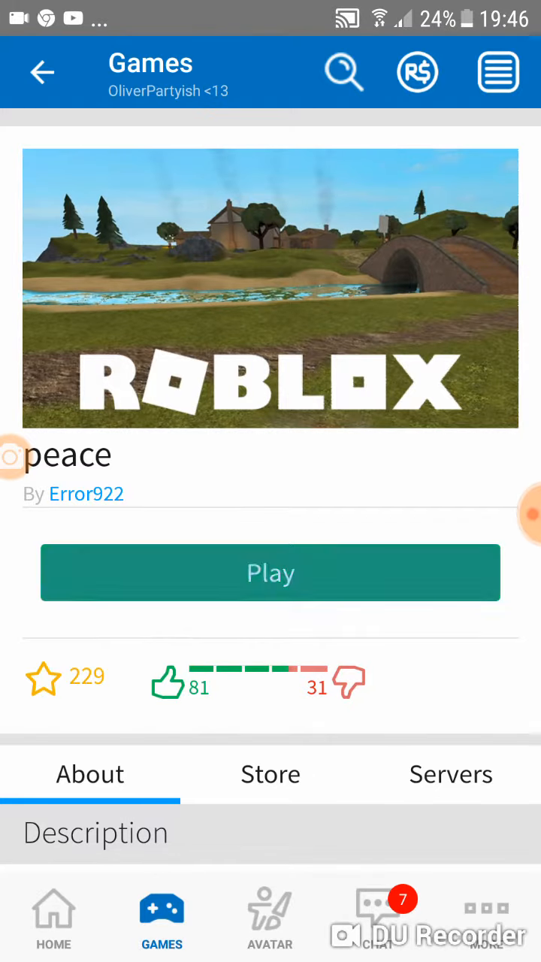
Launch peace and walk the avatar across the grassy hills toward the dirt patch.
click(271, 571)
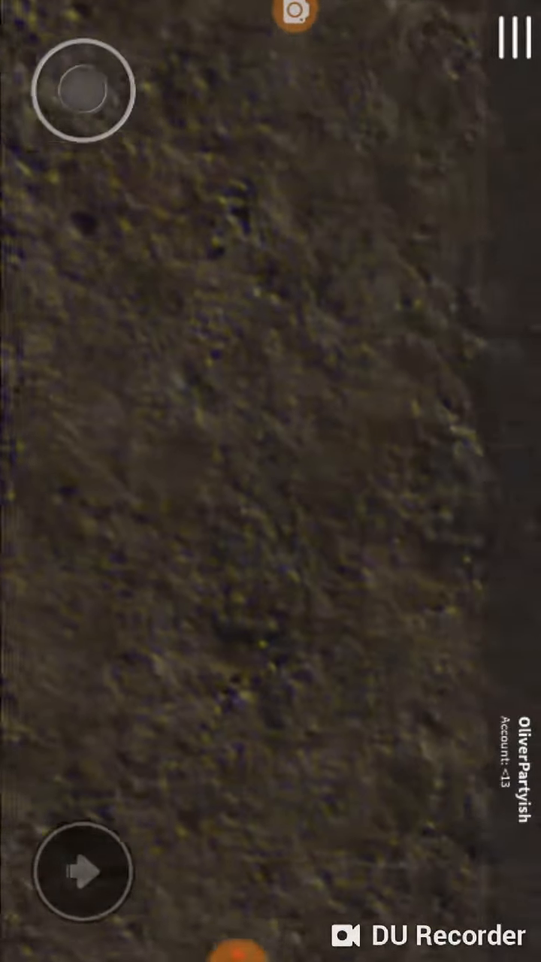
drag(84, 90, 133, 106)
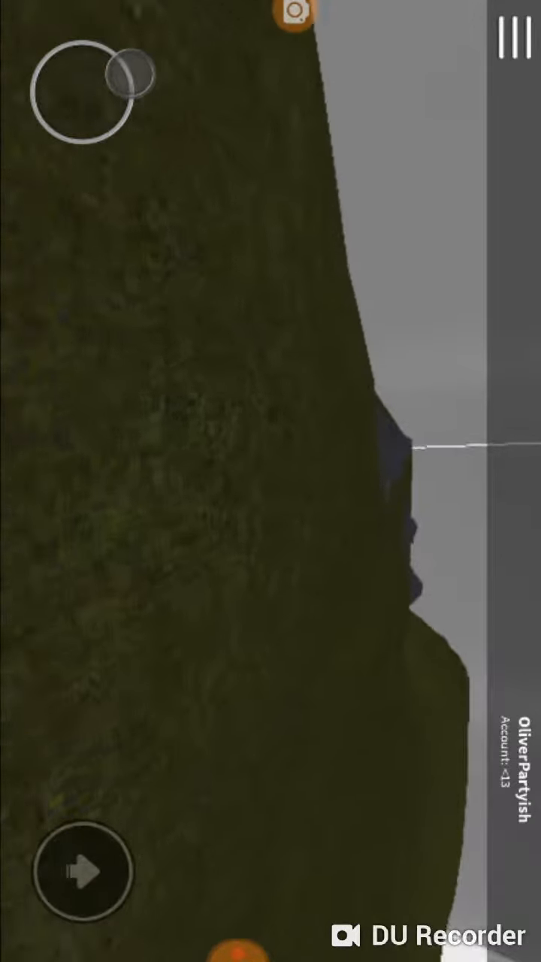
drag(128, 83, 82, 148)
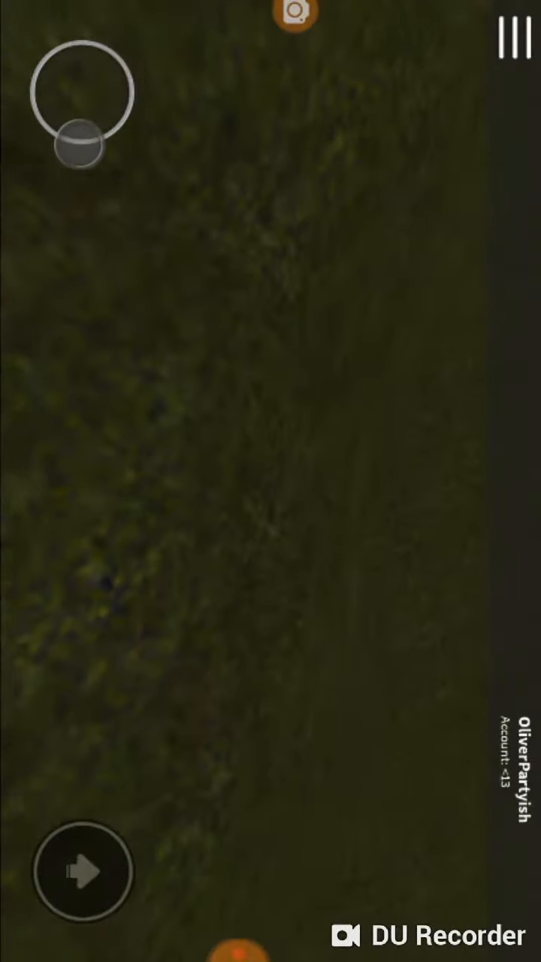
drag(82, 143, 127, 91)
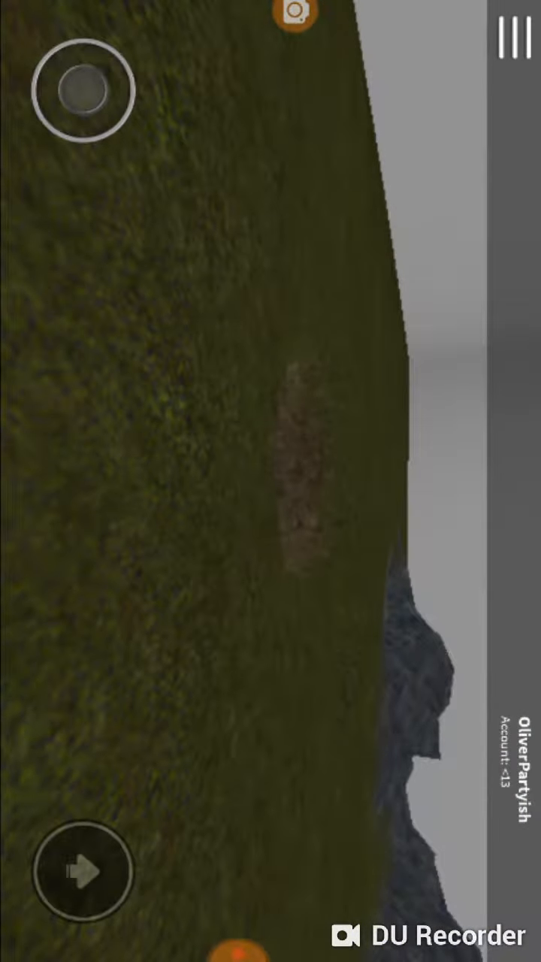
drag(83, 90, 105, 75)
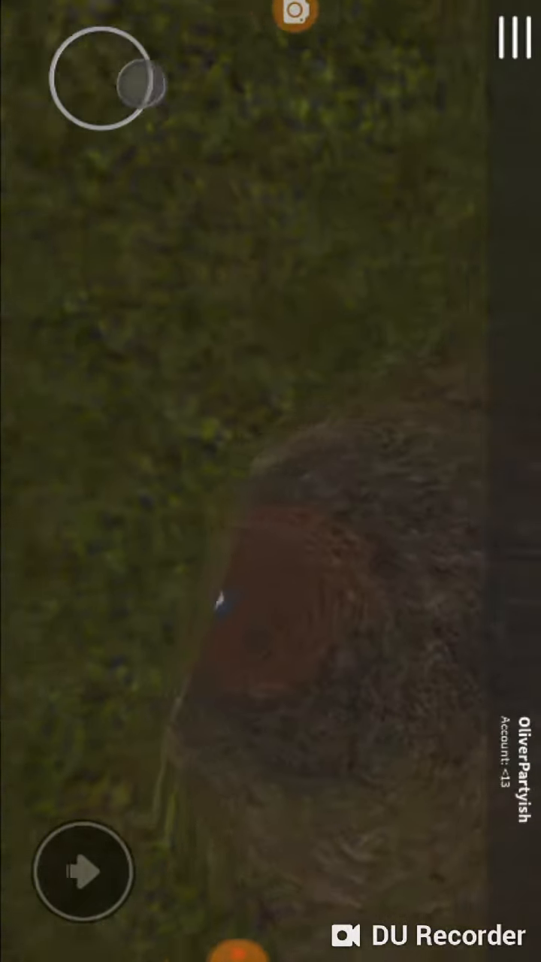
Drop the avatar into the hole and walk down the grey corridor.
drag(135, 87, 82, 91)
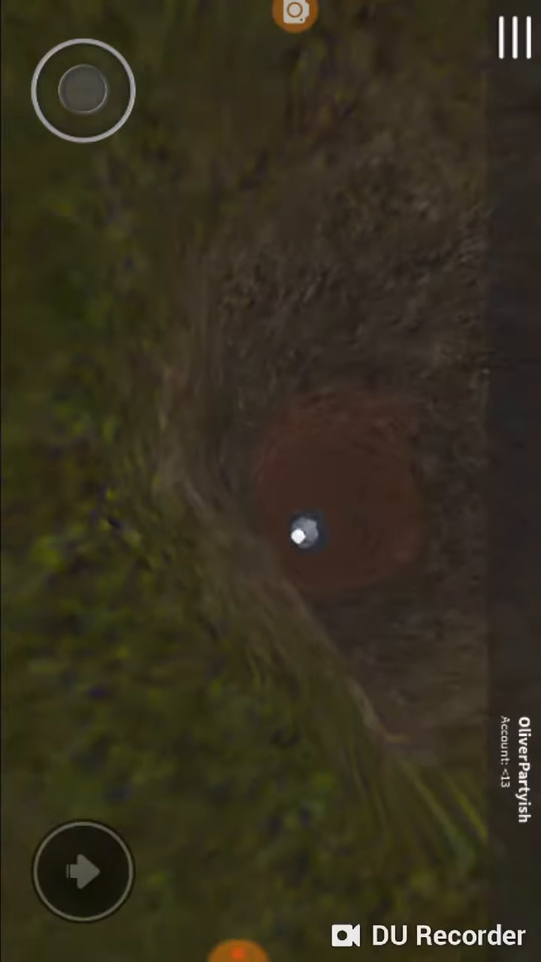
drag(81, 90, 42, 63)
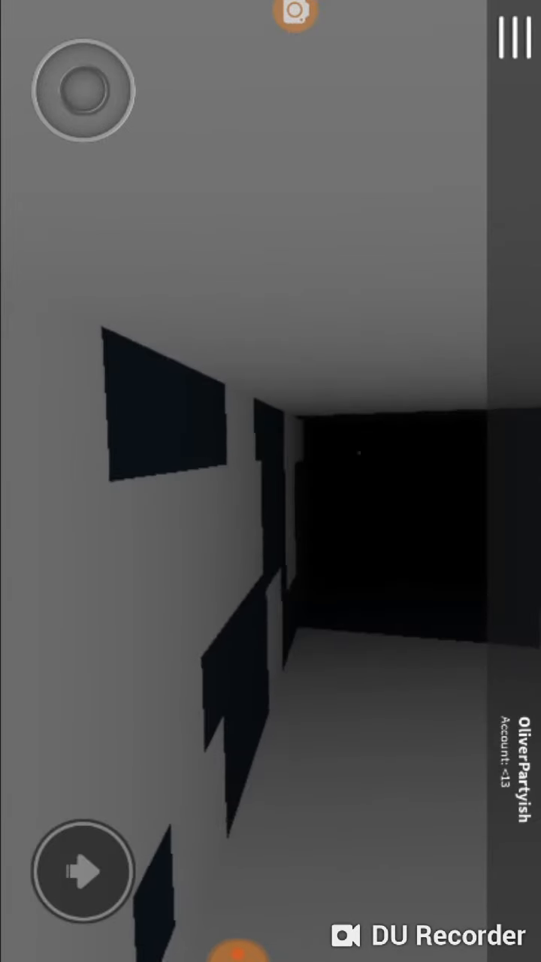
drag(82, 90, 121, 124)
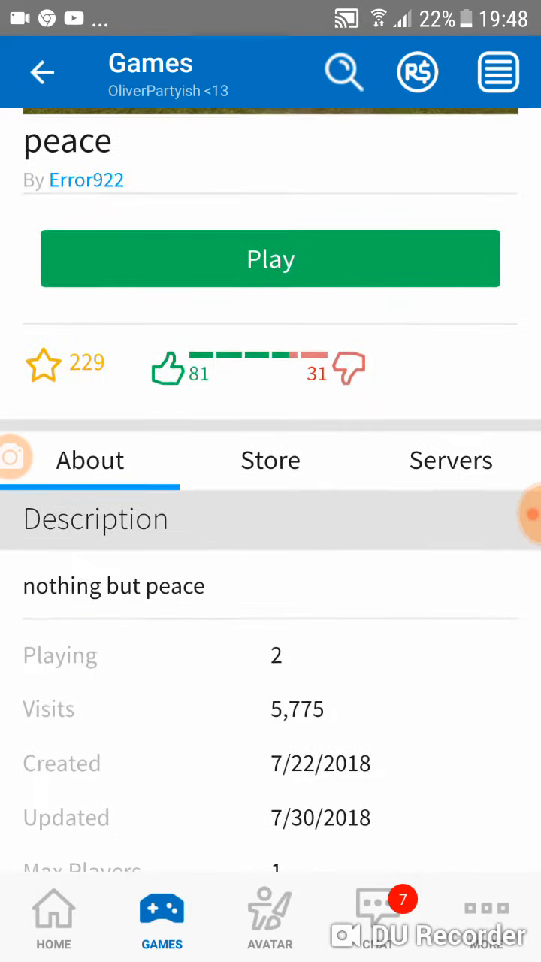
Return to the Home page and scroll through friends, Recently Played (peace first) and My Favorites.
scroll(down, 3)
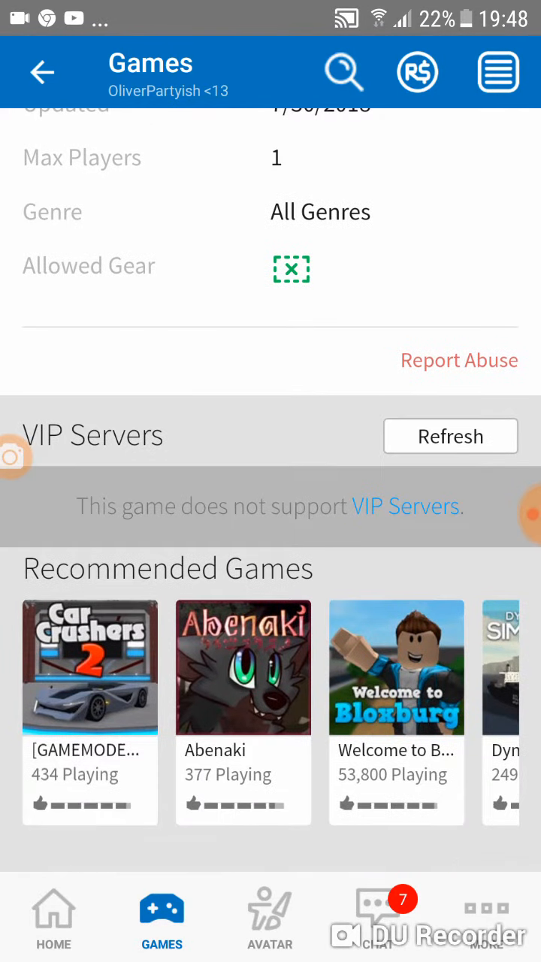
click(55, 916)
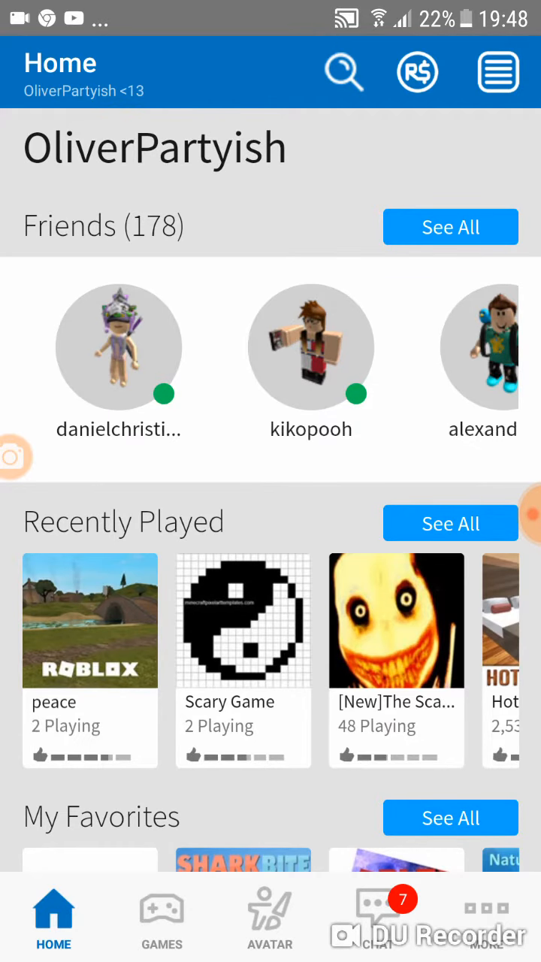
scroll(down, 3)
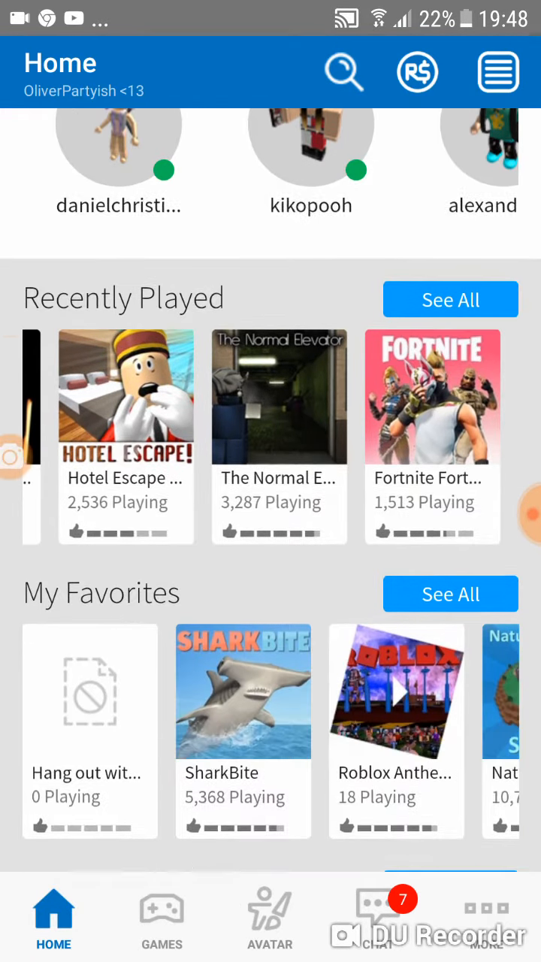